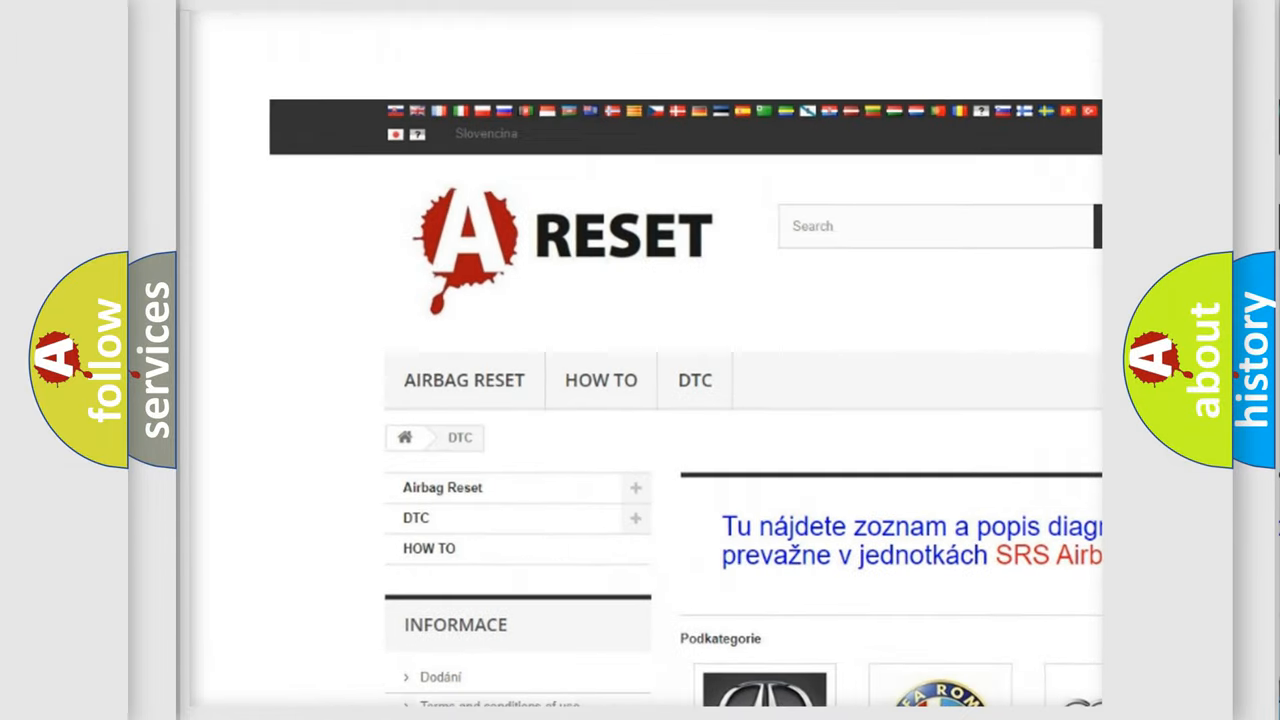
Step: Scroll the brand list to SATURN DTC and load its diagnostic code list
scroll(down, 3)
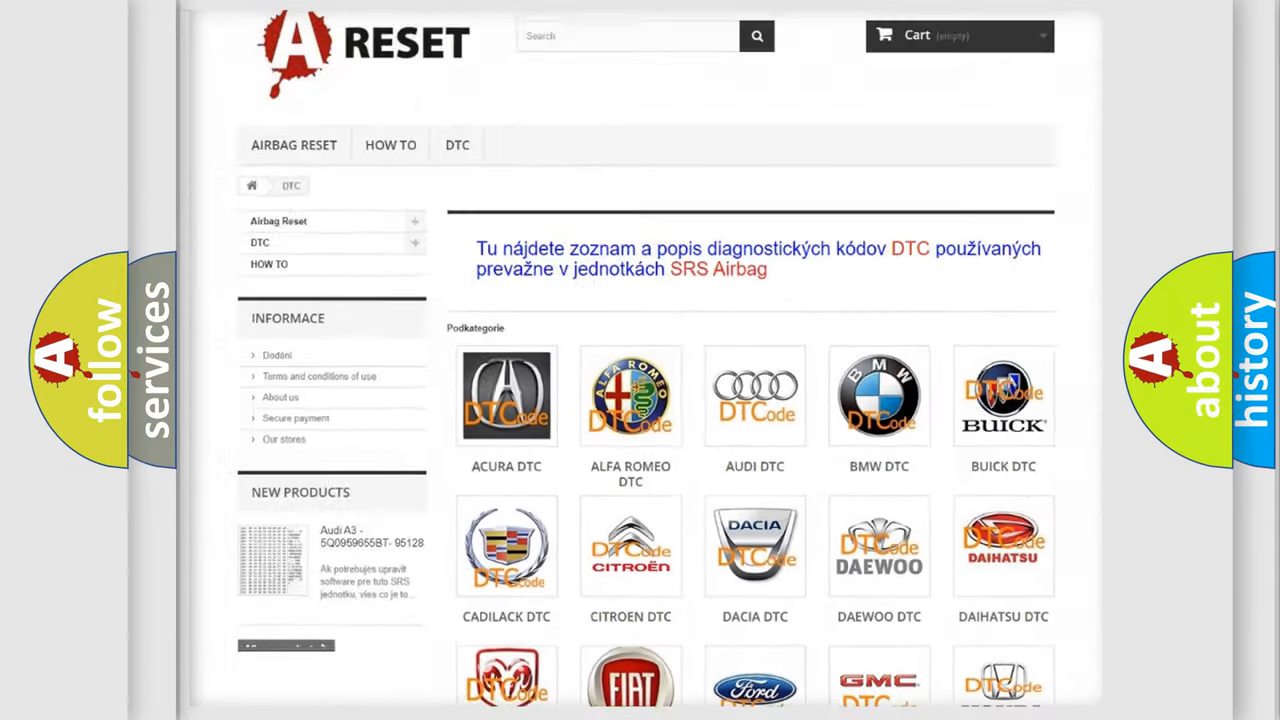
scroll(down, 3)
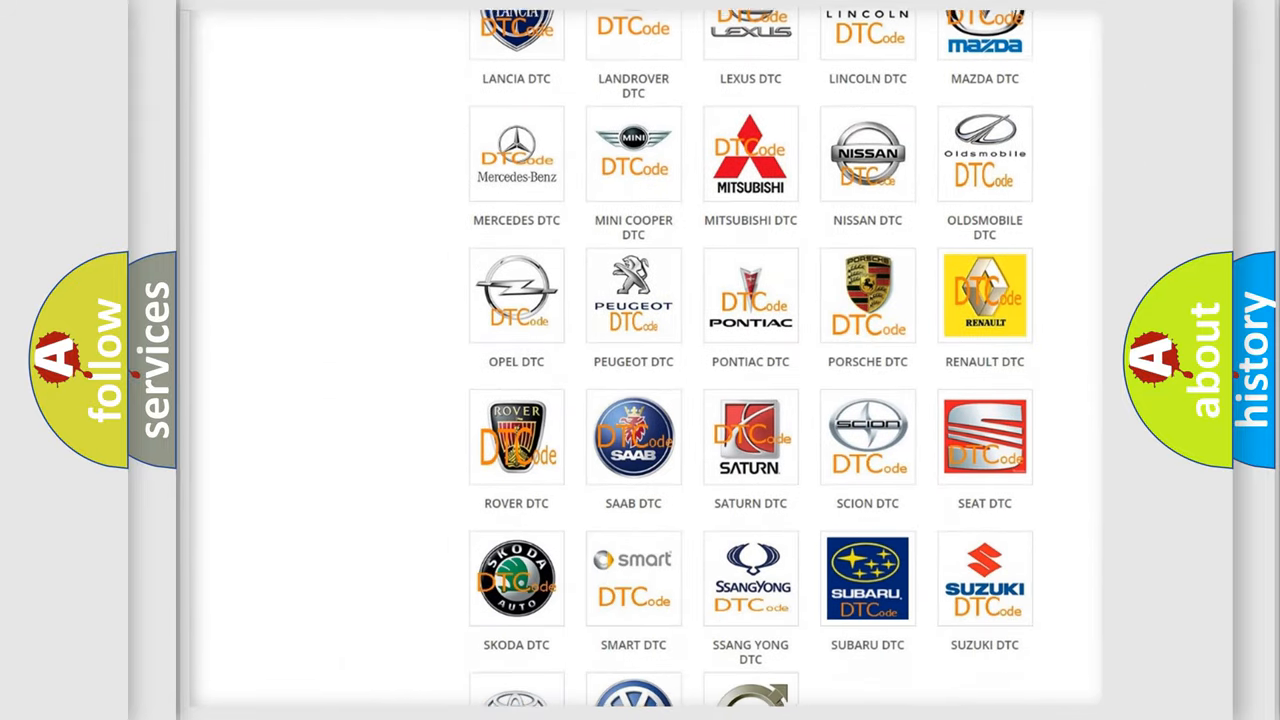
scroll(down, 3)
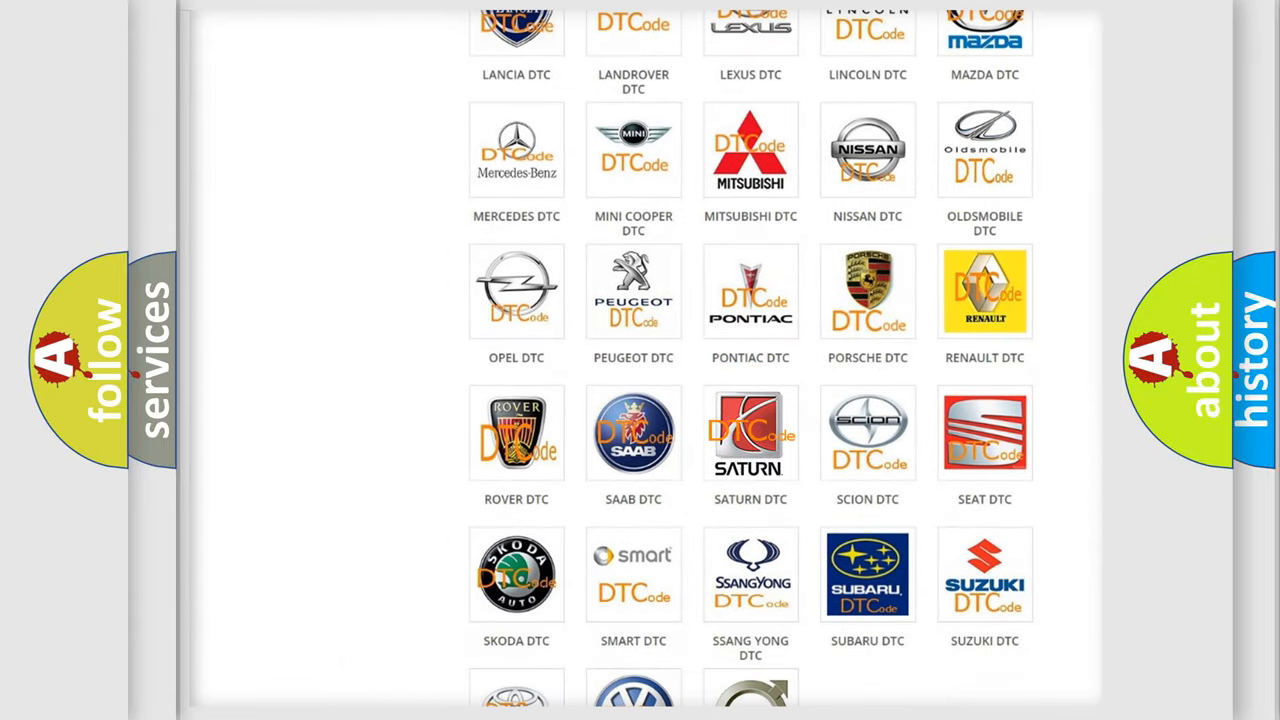
click(750, 432)
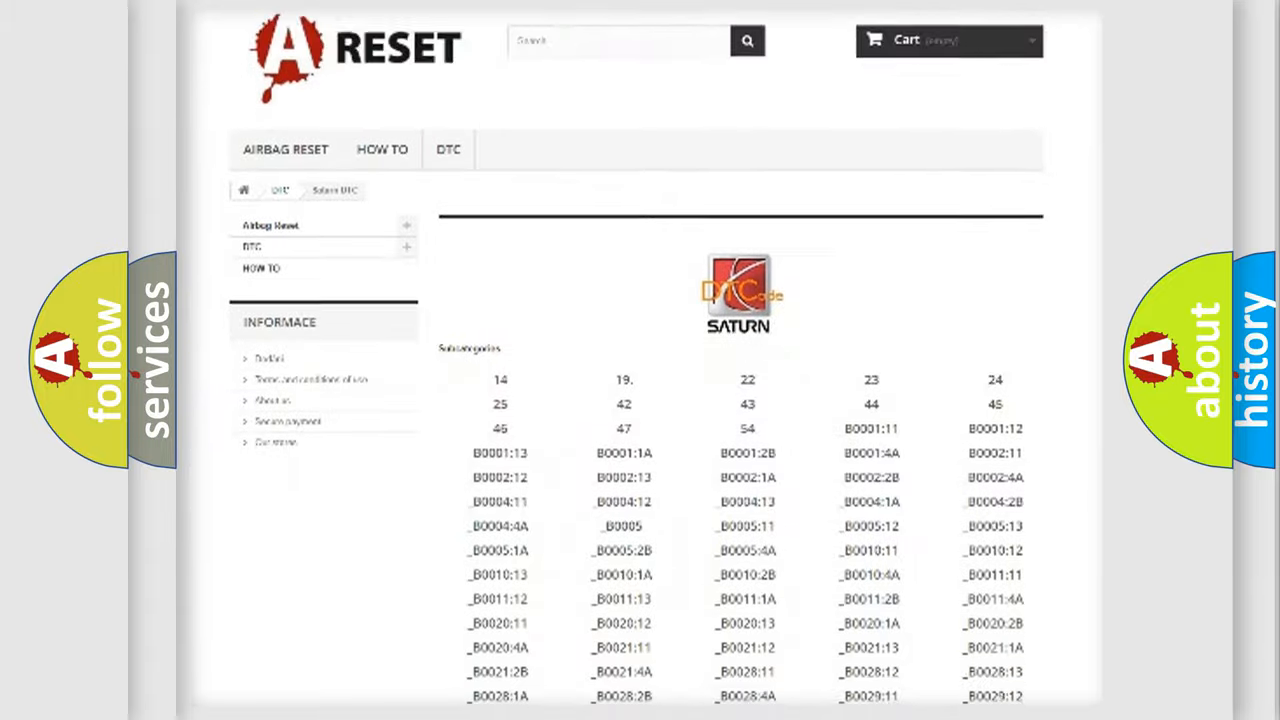
scroll(down, 3)
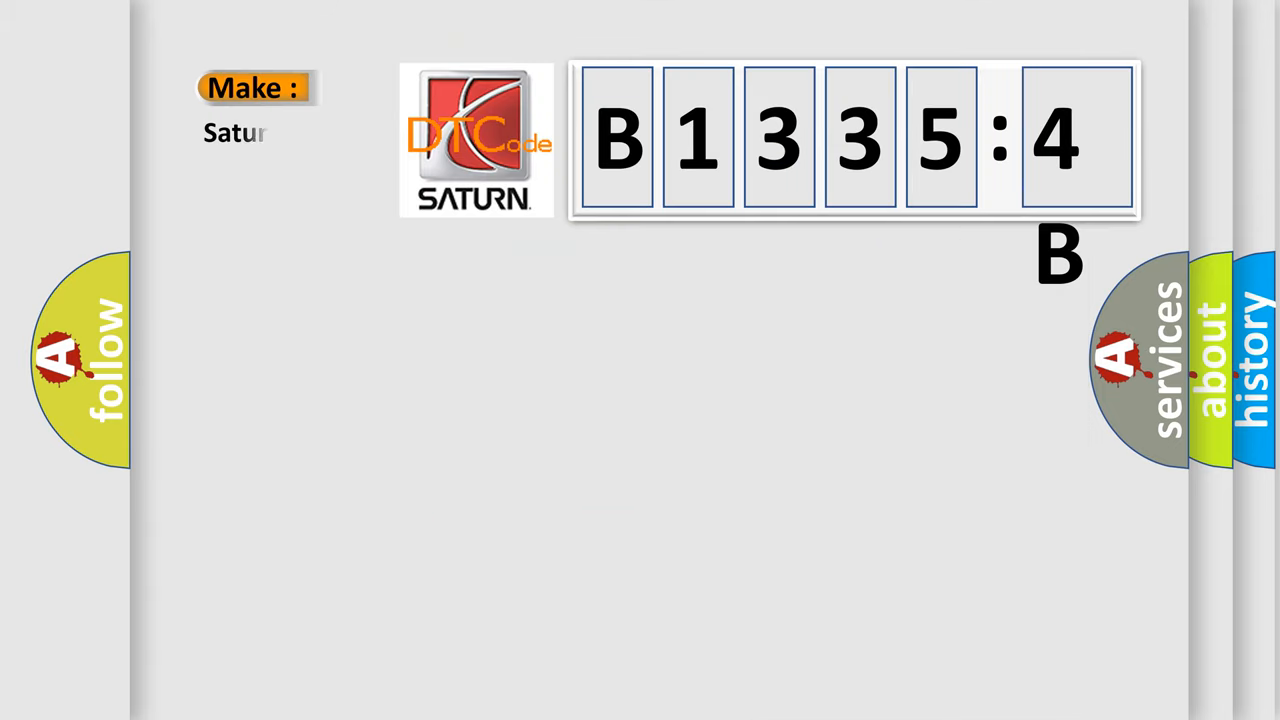
Step: Finish spelling the make 'Saturn' beside code B1335:4B on the slide
text(n)
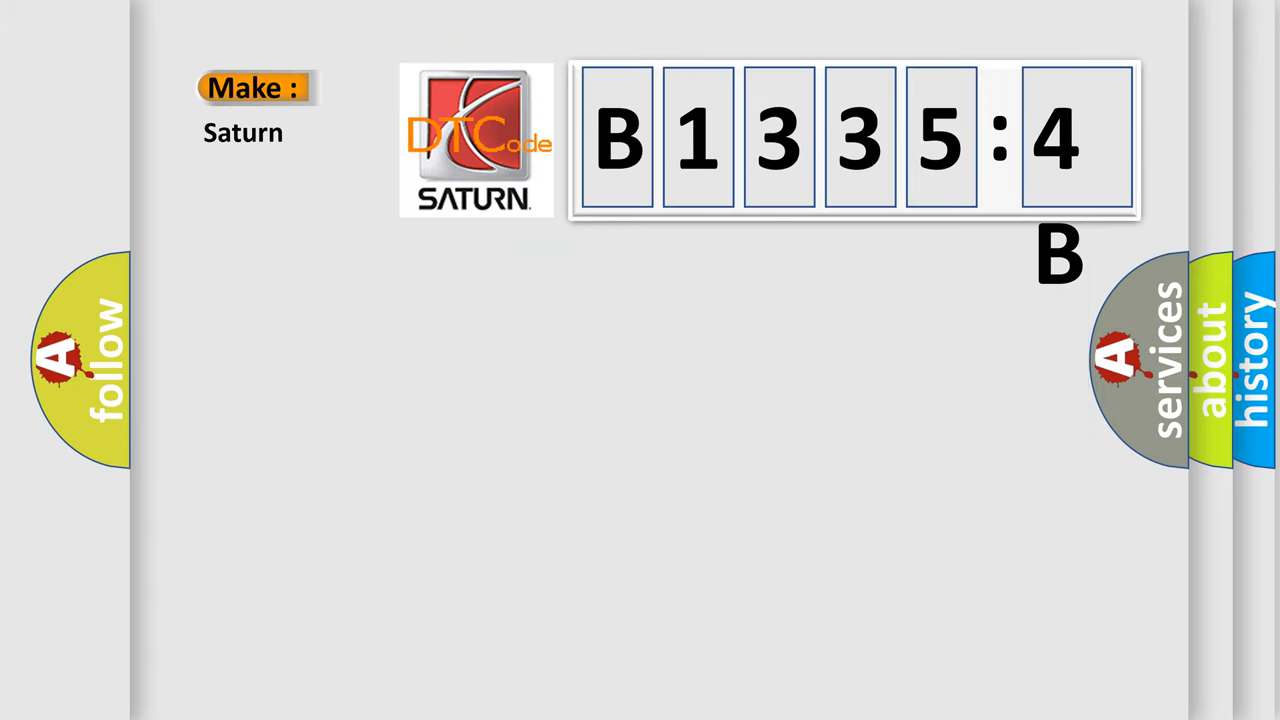